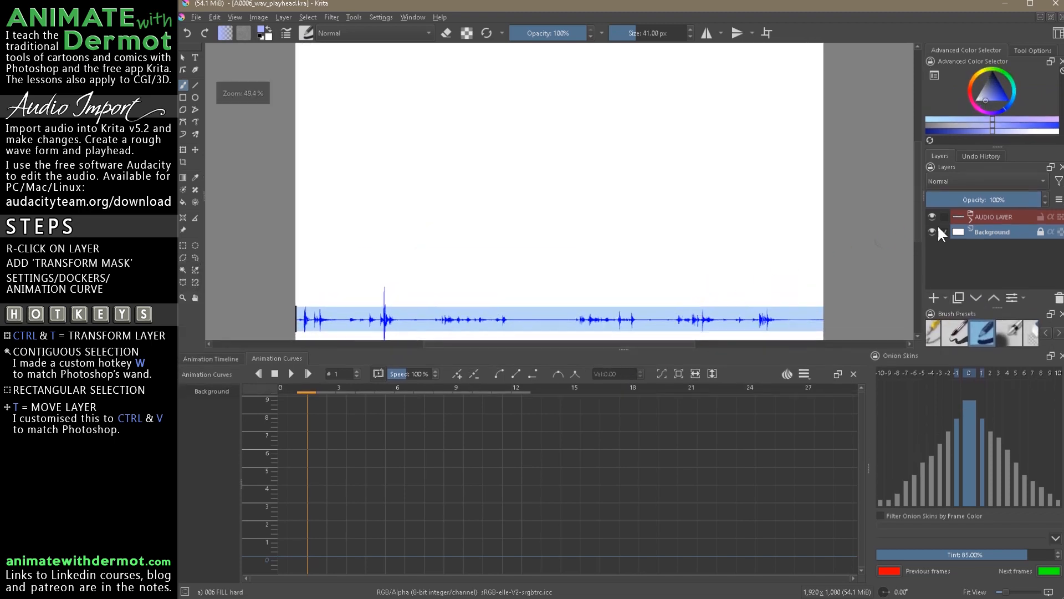
# Expand the AUDIO LAYER group and show the playhead Transform Mask's curves with keyframes at 0 and 12.
pyautogui.click(947, 216)
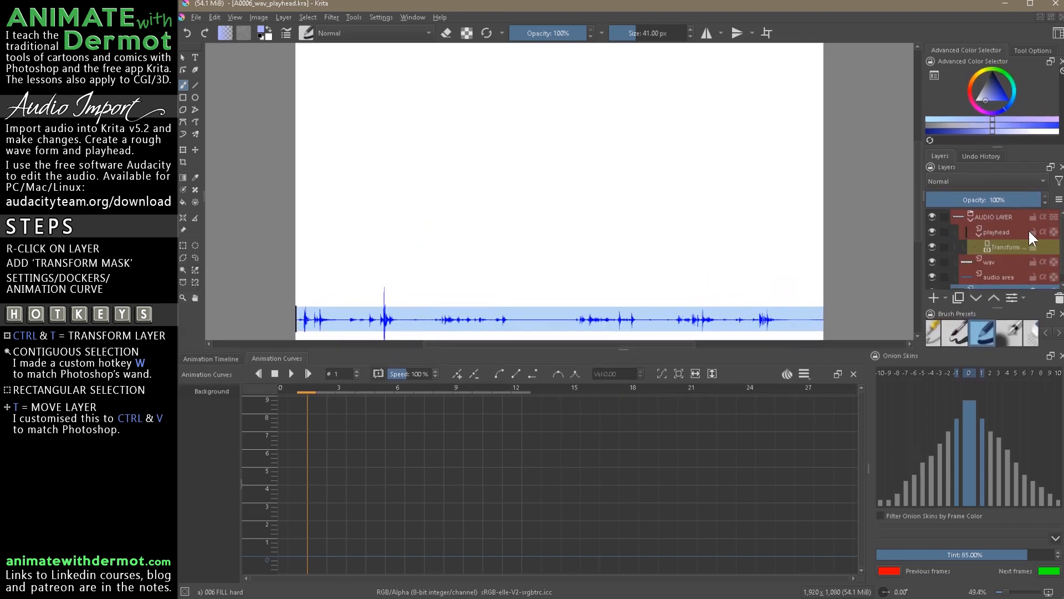
pyautogui.click(1001, 246)
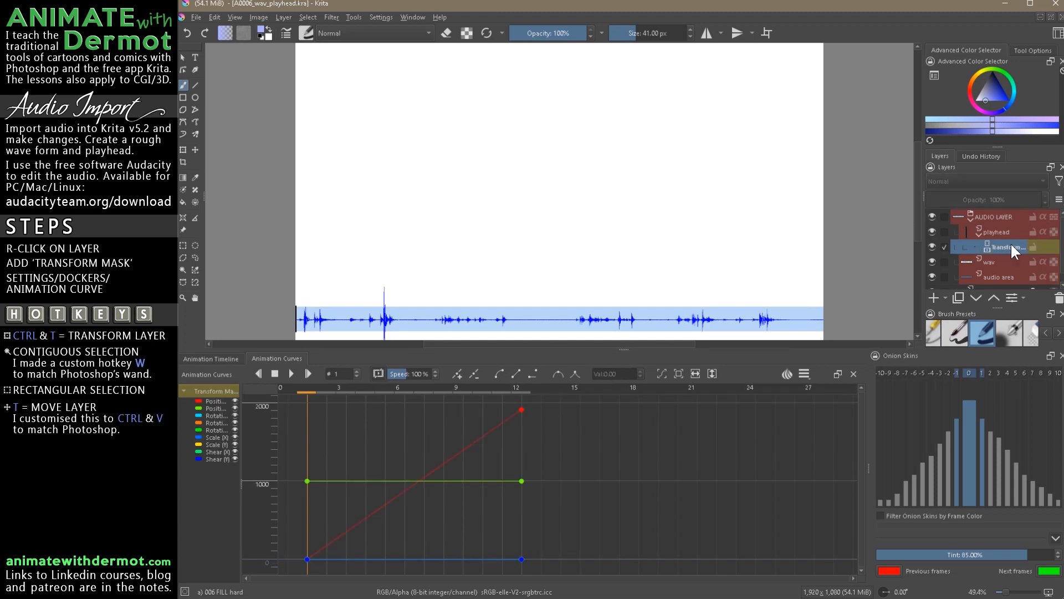
pyautogui.moveTo(531, 392)
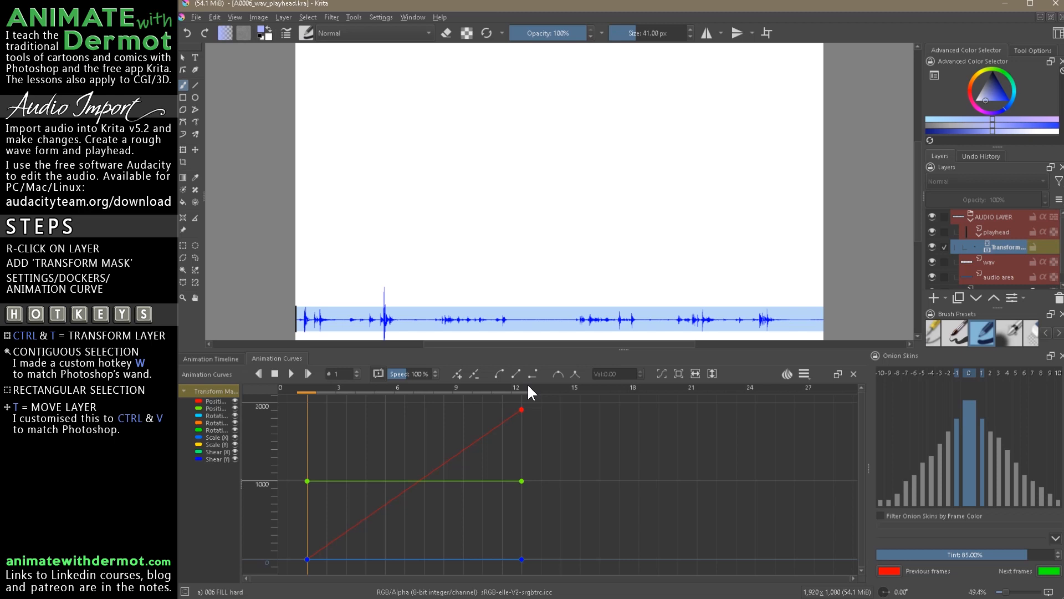
pyautogui.click(805, 373)
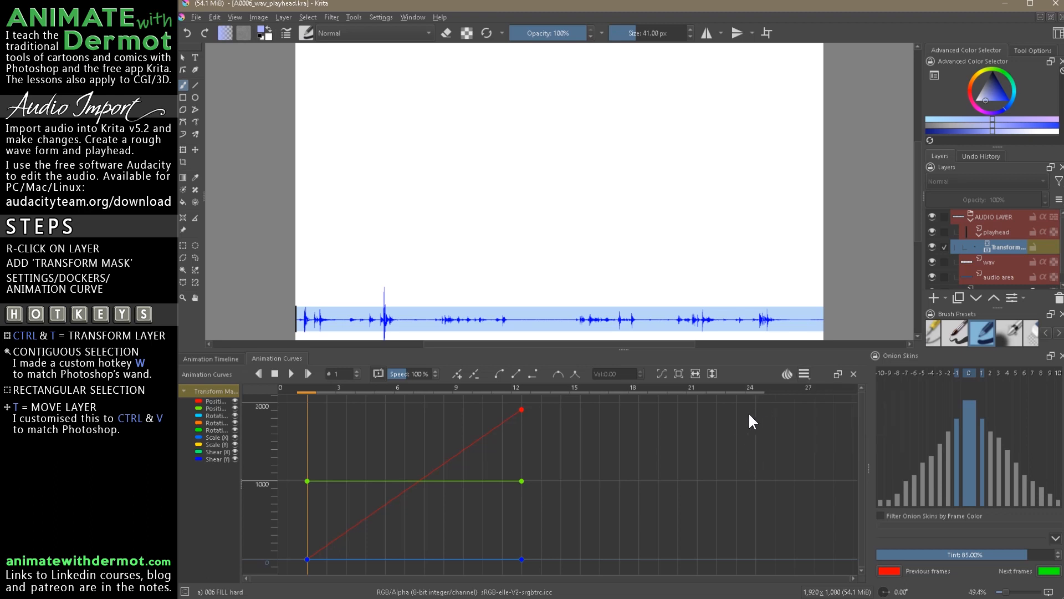
# Play the clip so the playhead line sweeps the waveform, then stop and return to the start.
pyautogui.click(290, 373)
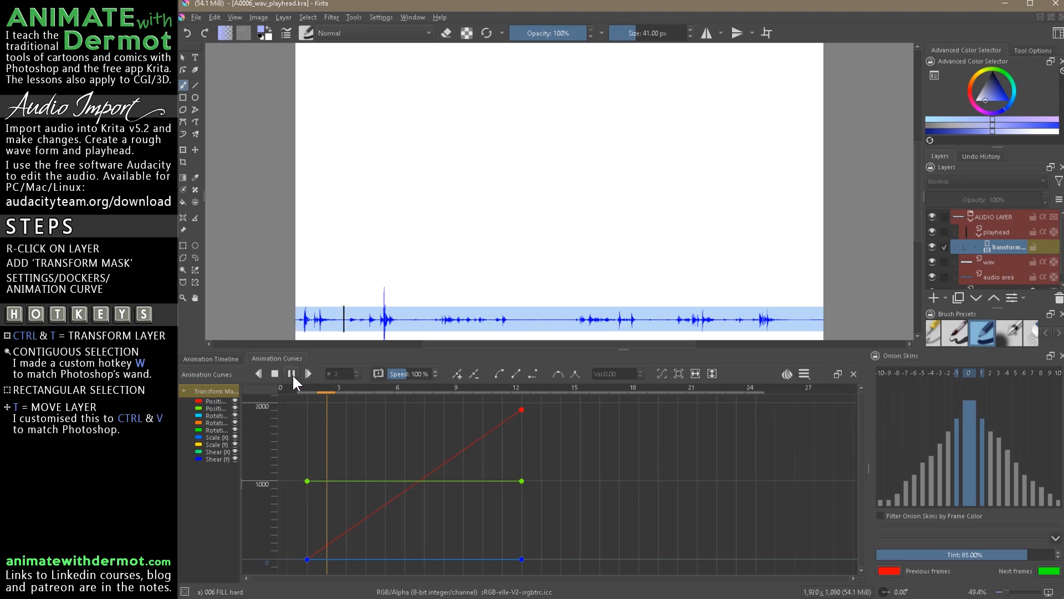
pyautogui.click(275, 373)
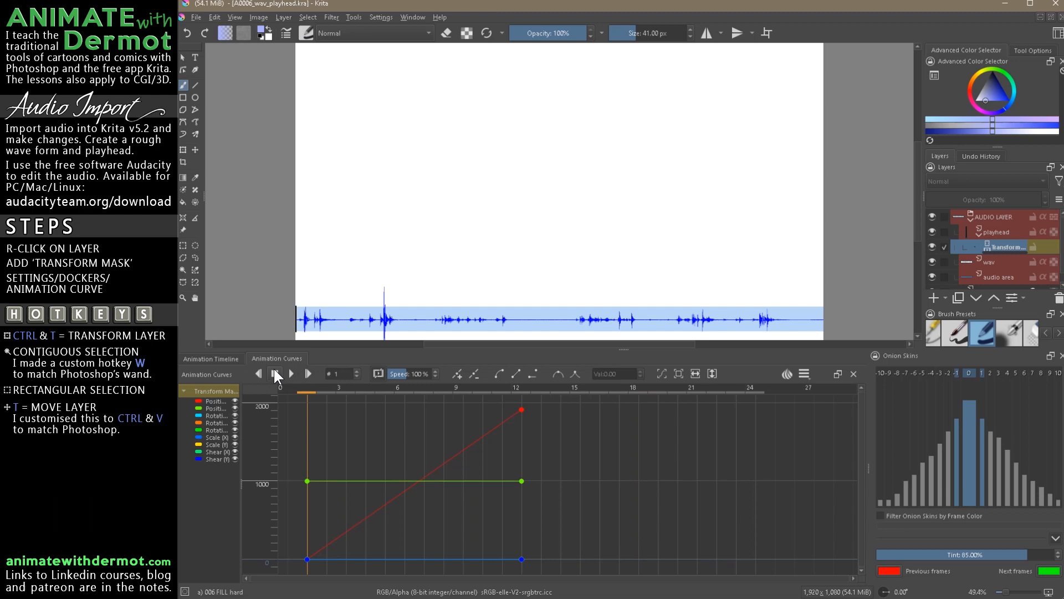
pyautogui.click(275, 373)
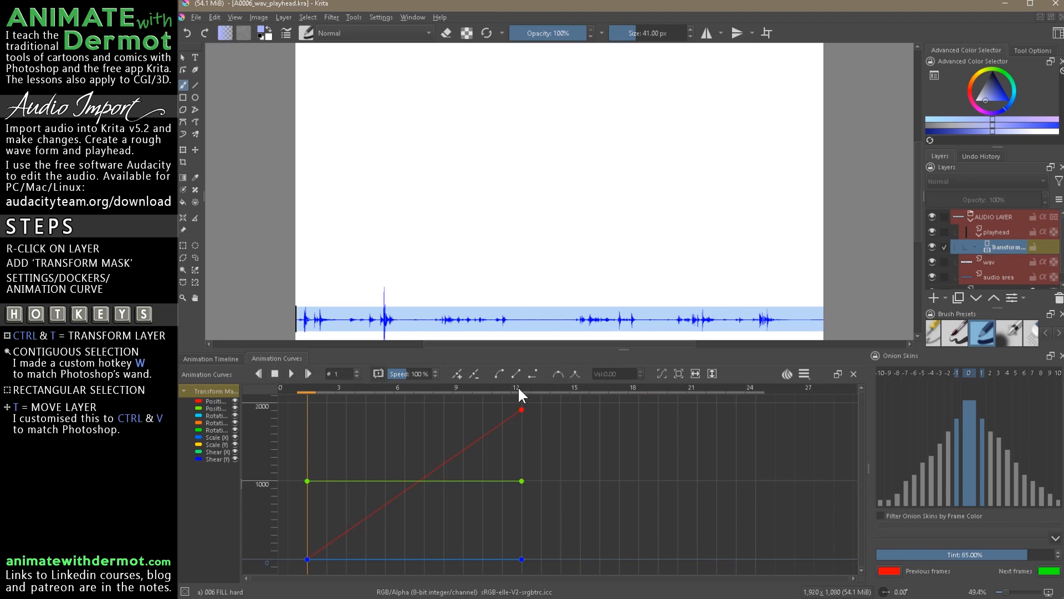
# In the Animation Timeline, move the playhead Transform Mask keyframe from frame 12 out to frame 24.
pyautogui.click(212, 358)
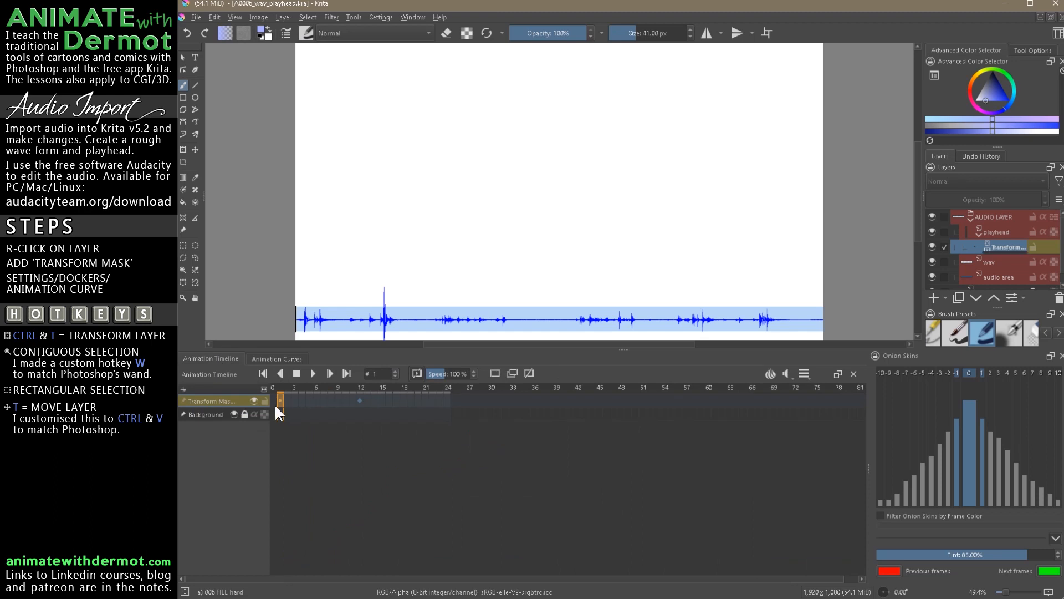
pyautogui.click(360, 400)
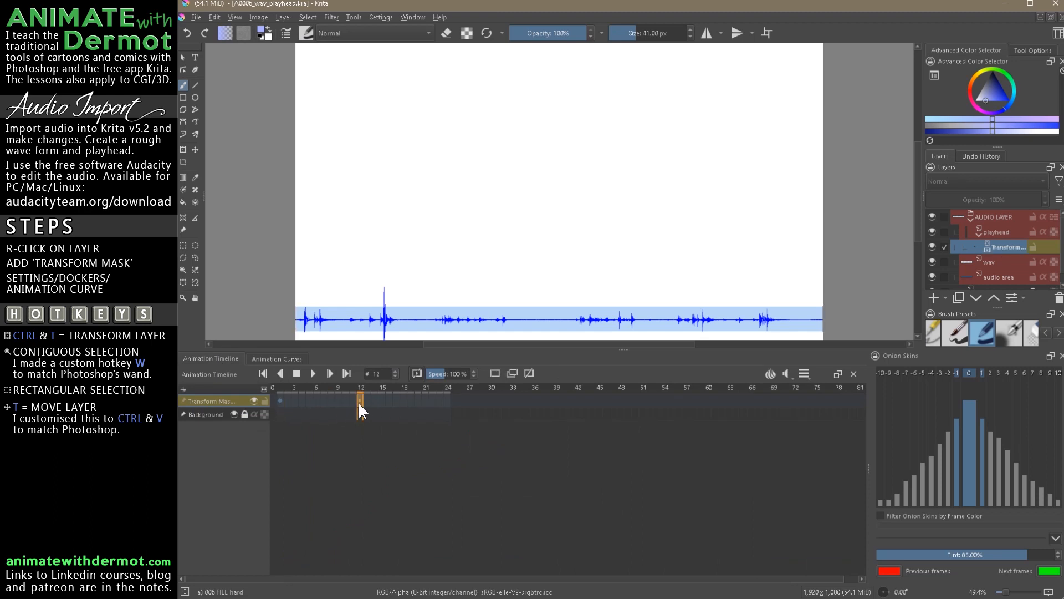
pyautogui.click(997, 216)
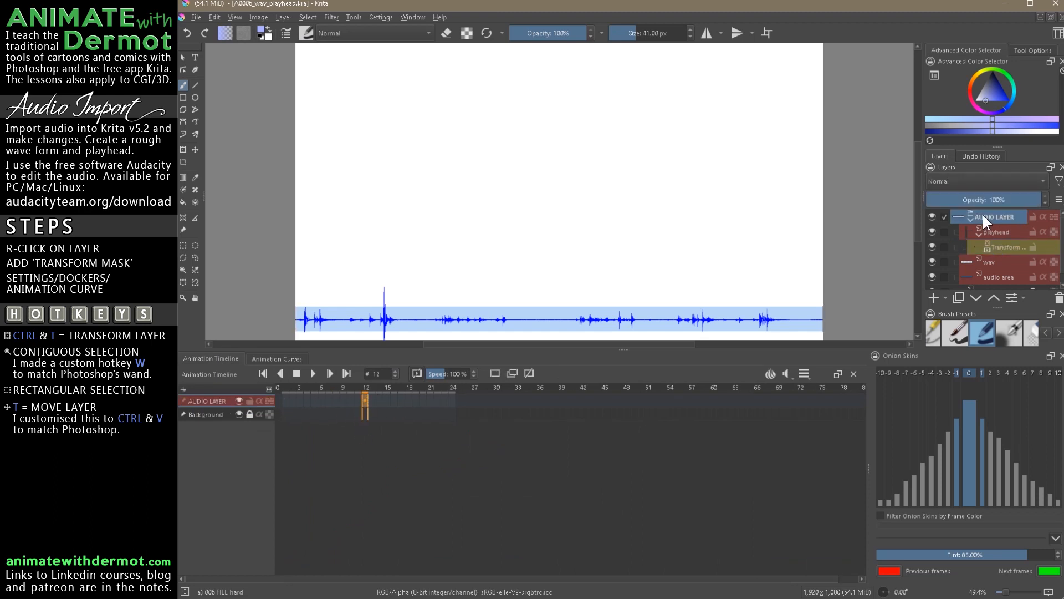
pyautogui.click(1005, 246)
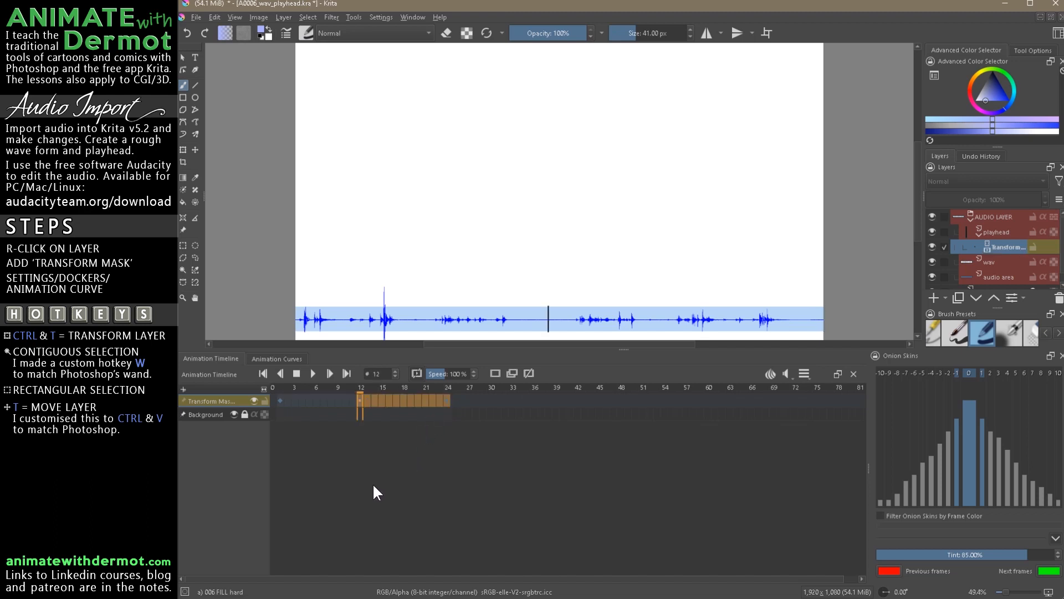
pyautogui.click(382, 399)
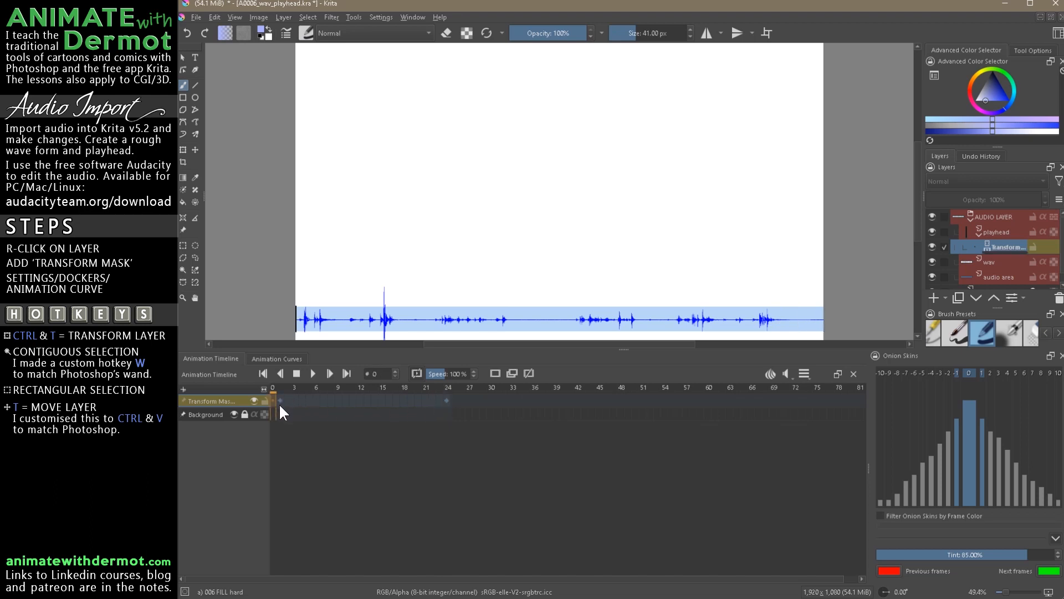
pyautogui.click(279, 400)
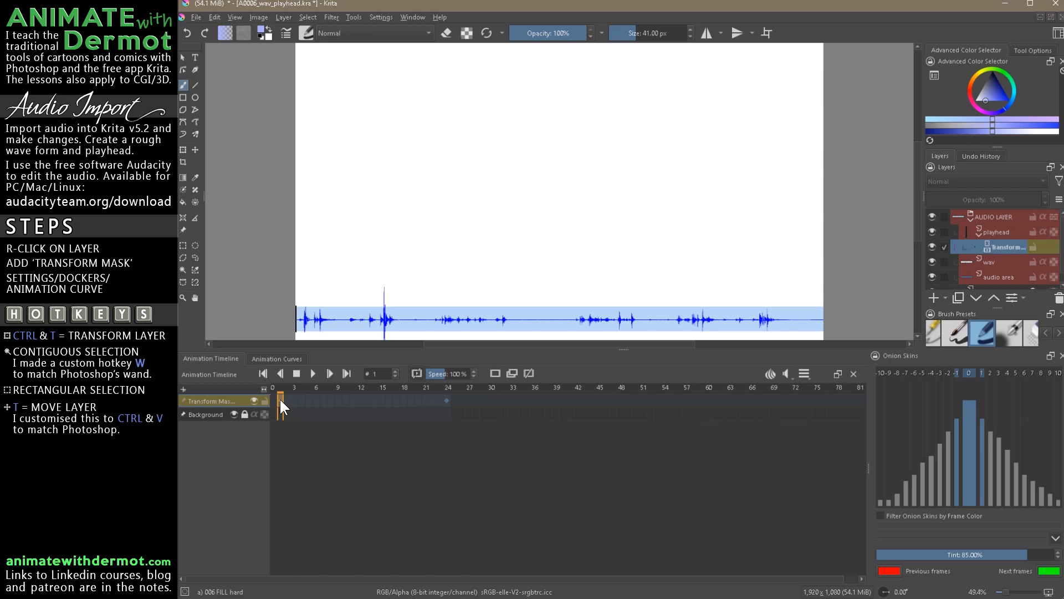
pyautogui.moveTo(303, 396)
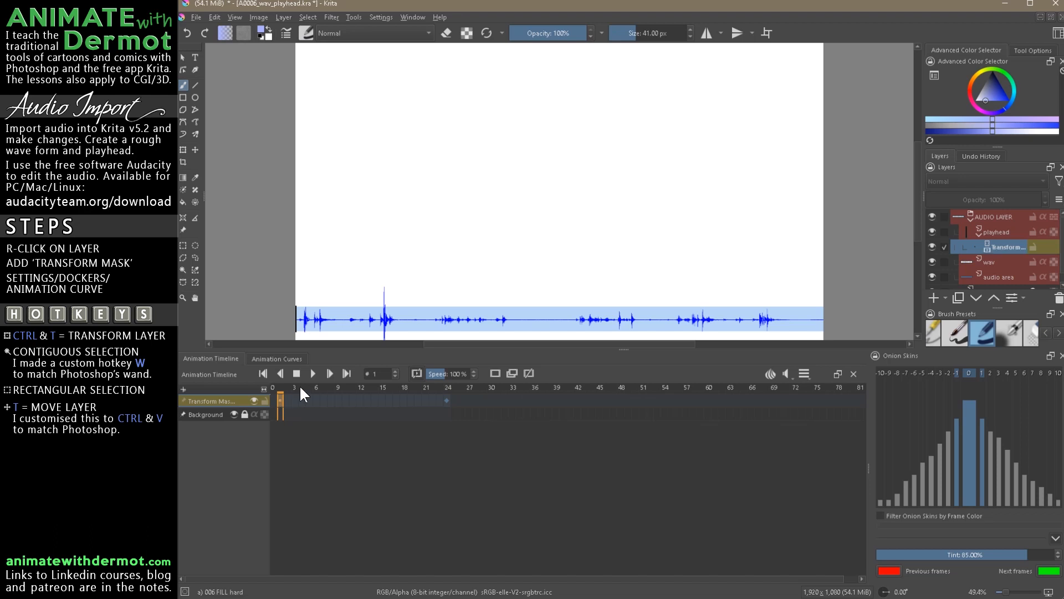